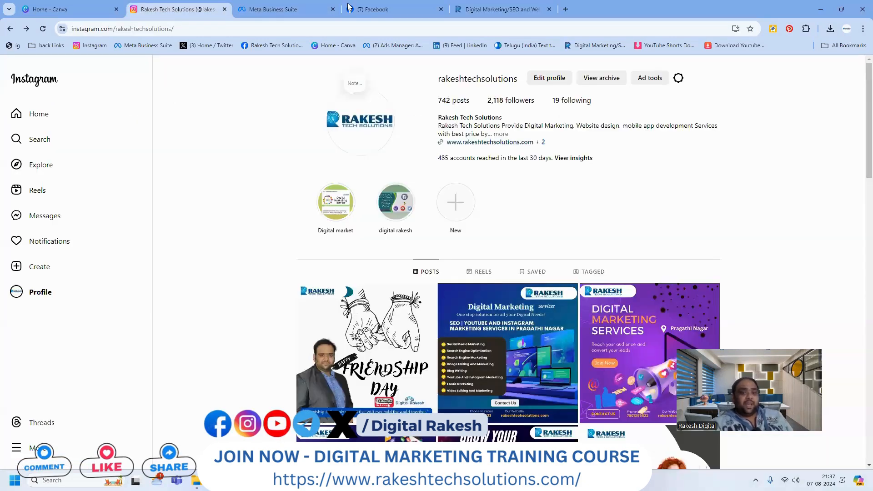
# - Switch from Instagram to the Meta Business Suite tab and start a reel from Home
pyautogui.click(393, 9)
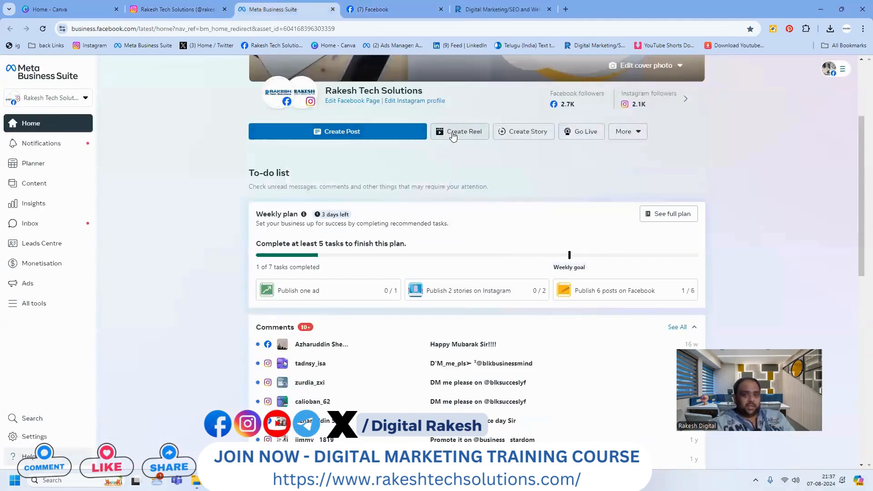
pyautogui.click(459, 131)
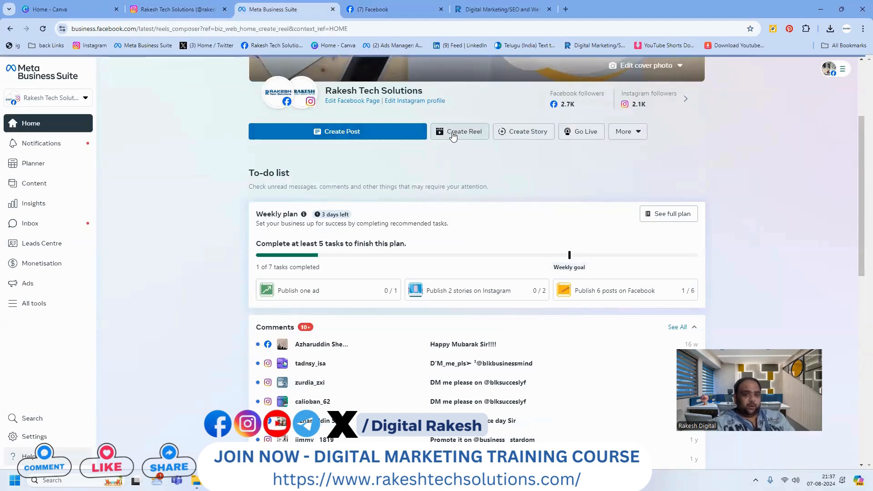
# - Upload a vertical video from the Downloads folder as the reel's media
pyautogui.click(459, 132)
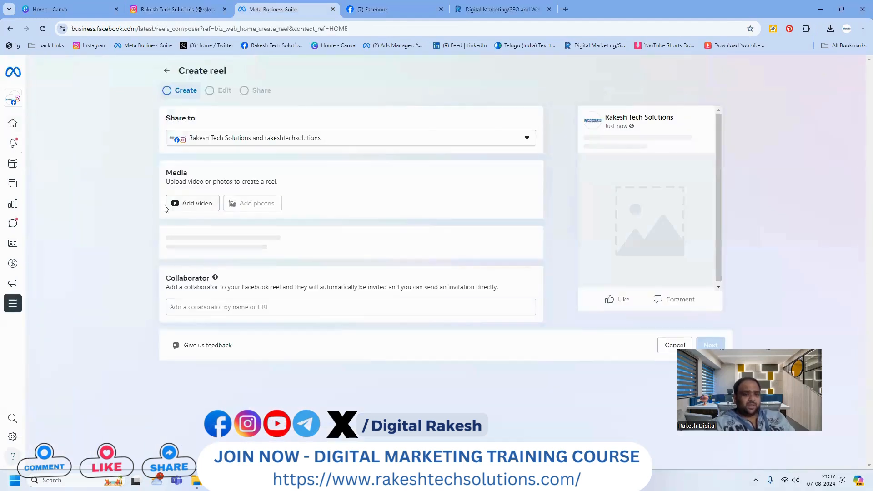
pyautogui.click(192, 203)
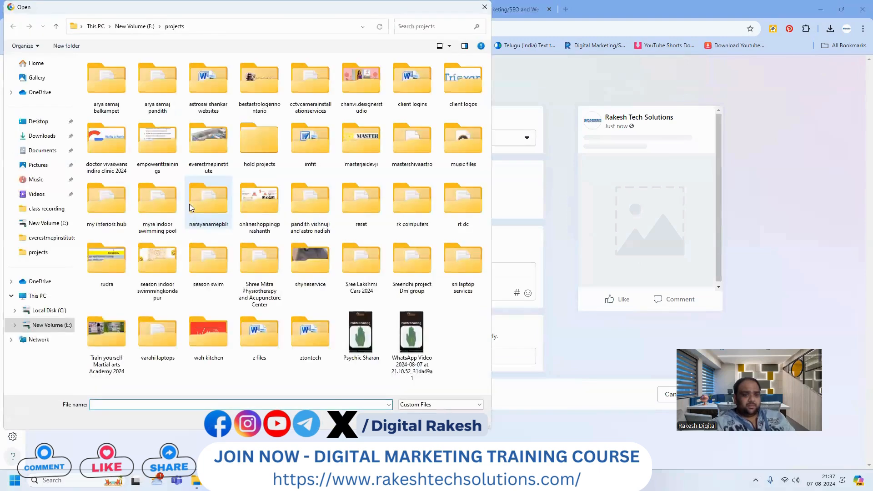
pyautogui.click(42, 136)
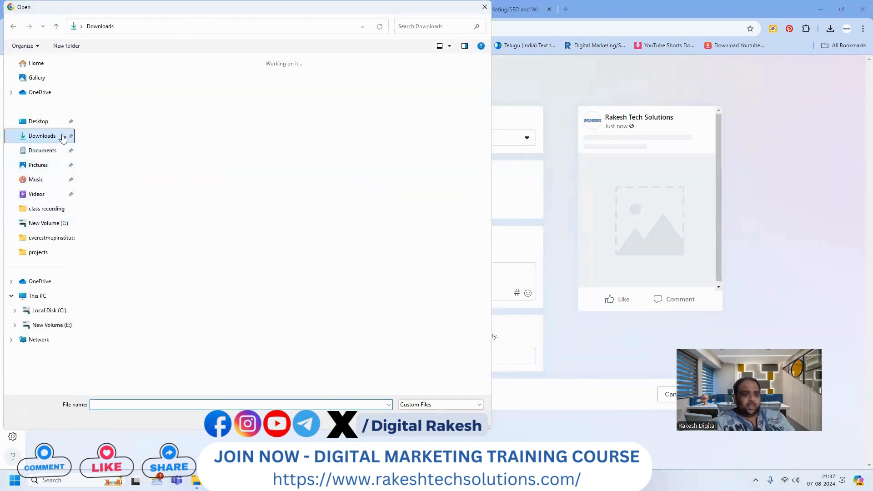
pyautogui.click(42, 136)
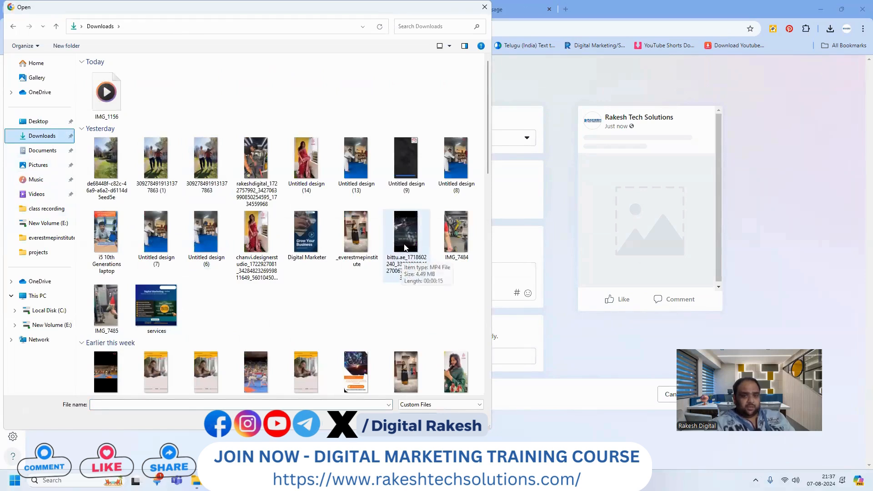
pyautogui.scroll(-3)
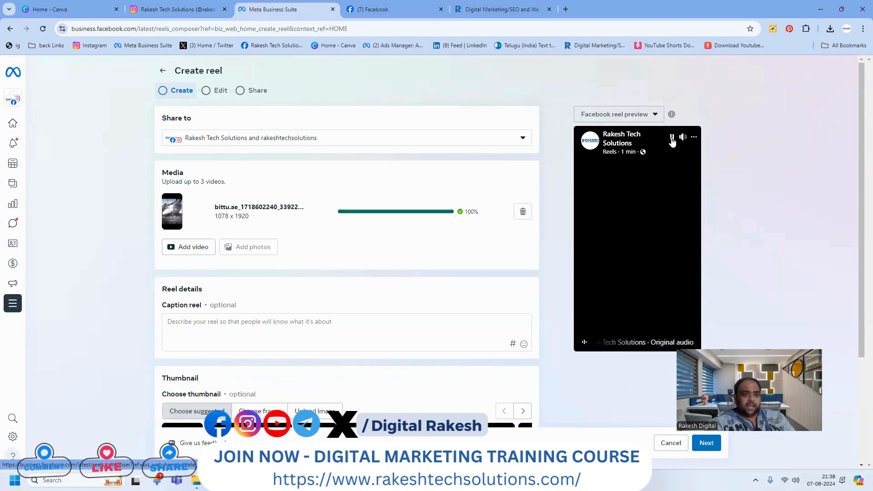
# - Replace the video with Digital Marketer.mp4, add the digital marketing training caption, and pick a thumbnail
pyautogui.click(672, 137)
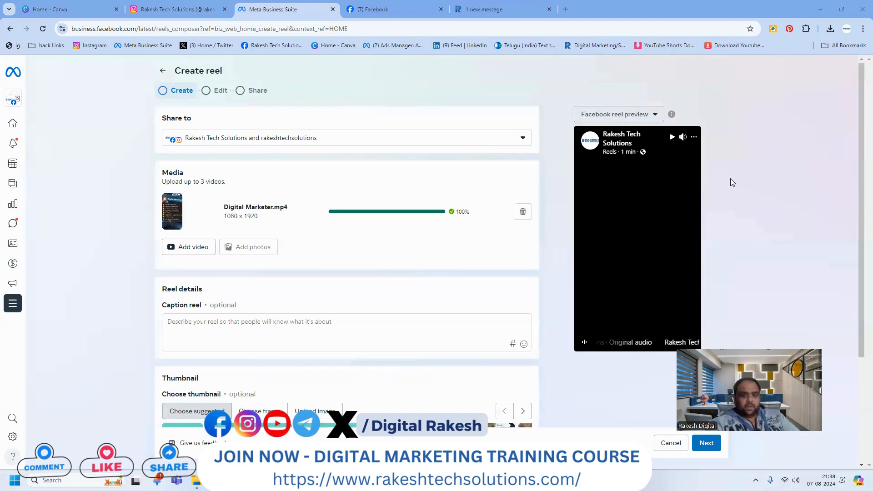
pyautogui.scroll(-3)
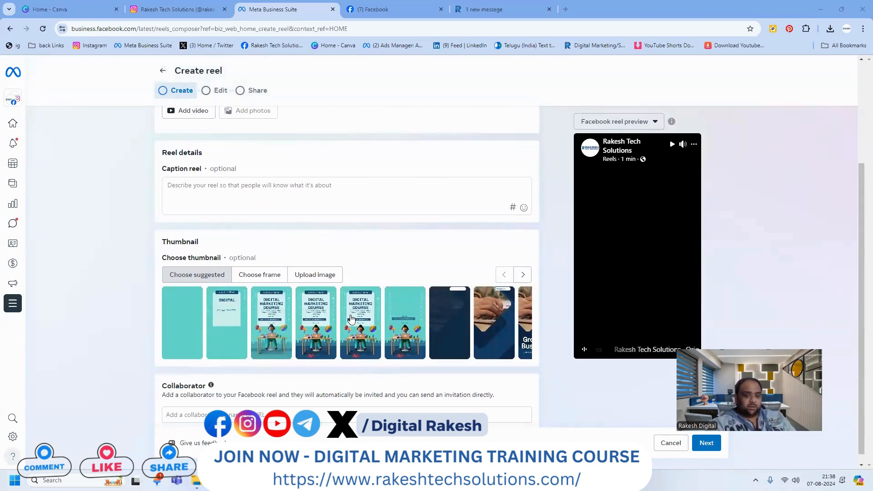
pyautogui.click(360, 323)
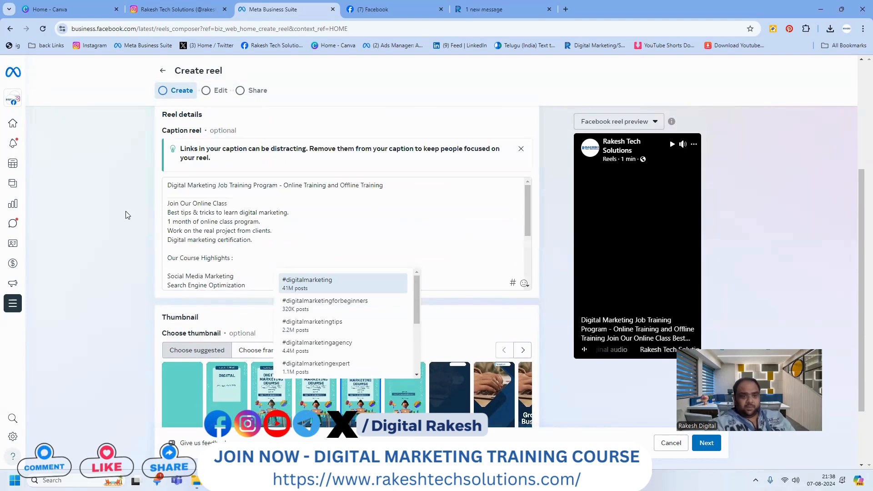
pyautogui.click(520, 149)
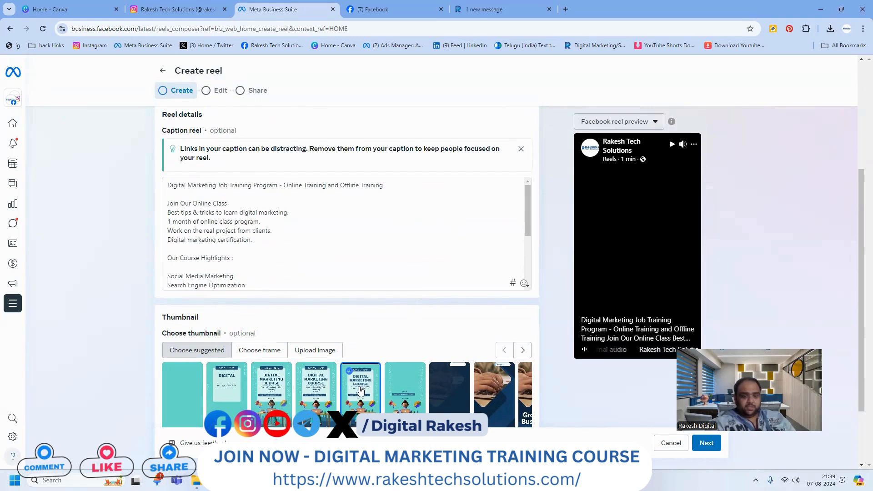
pyautogui.click(706, 443)
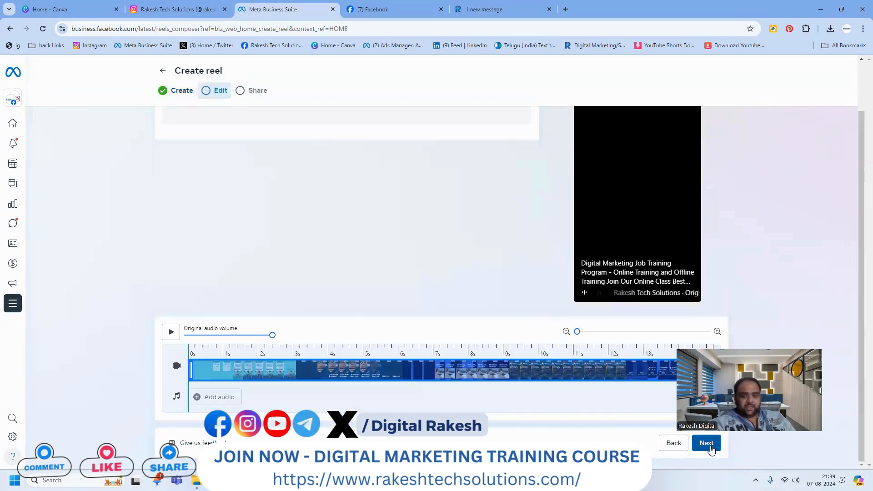
# - Pass the Edit step and share the reel to Facebook and Instagram
pyautogui.click(707, 442)
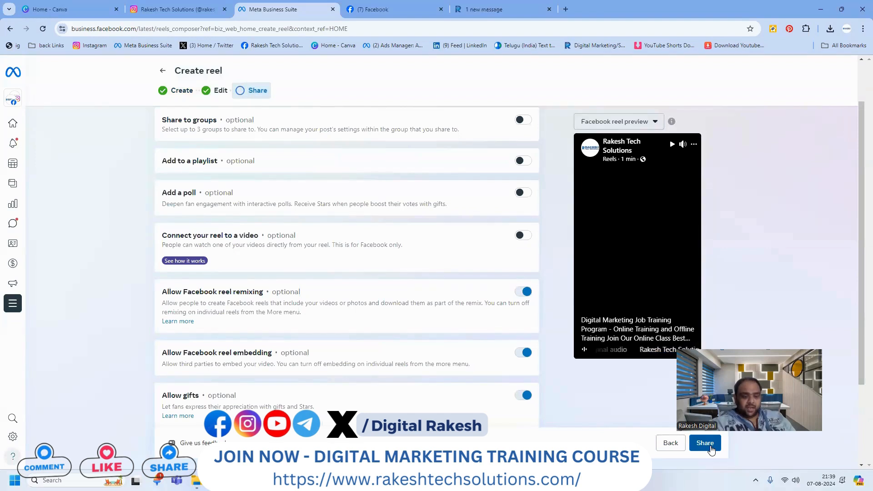
pyautogui.click(704, 443)
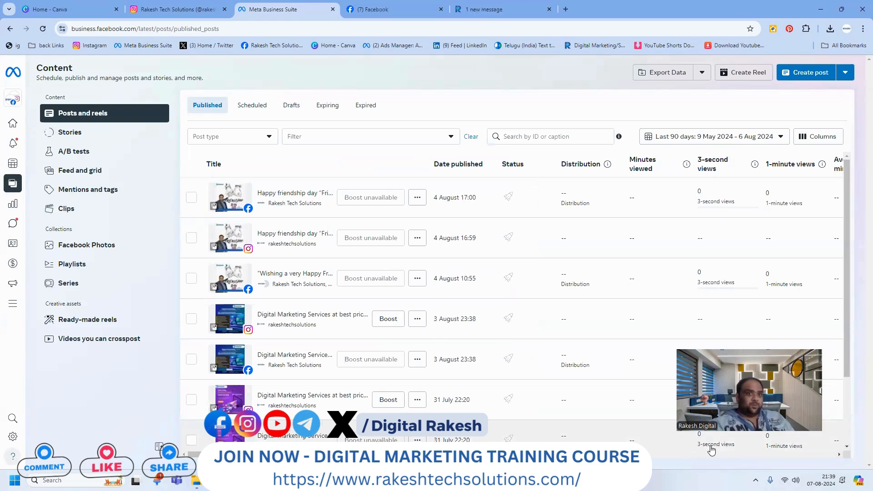
pyautogui.moveTo(854, 104)
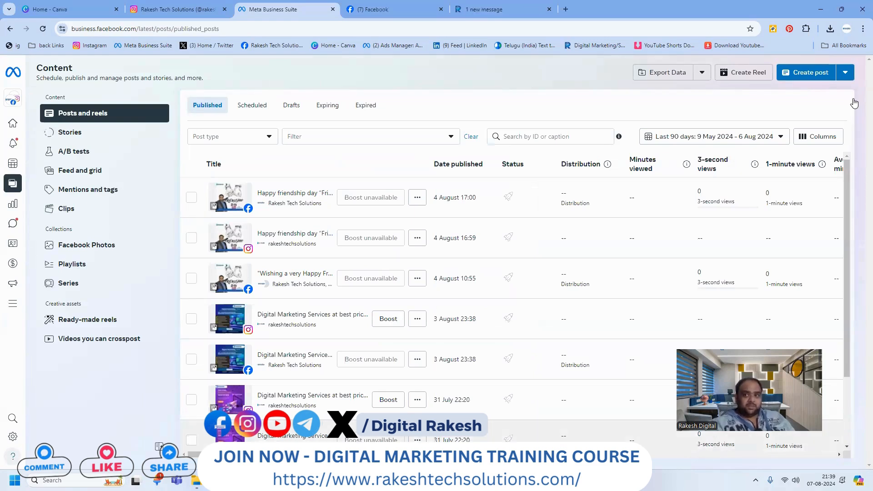
# - Choose Create story from the dropdown beside Create post on the Content page
pyautogui.click(846, 72)
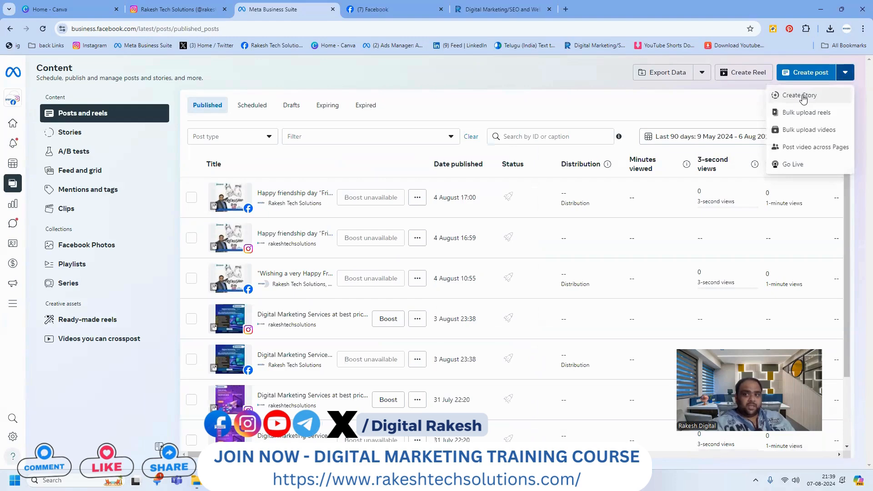
pyautogui.click(799, 95)
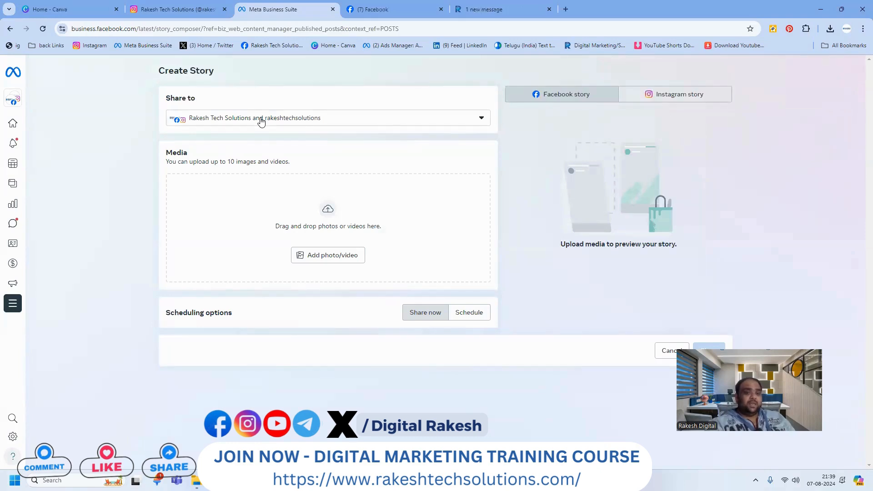
# - Upload the 14-second 1080×1920 video to the story and open the swipe-up link dialog
pyautogui.click(327, 255)
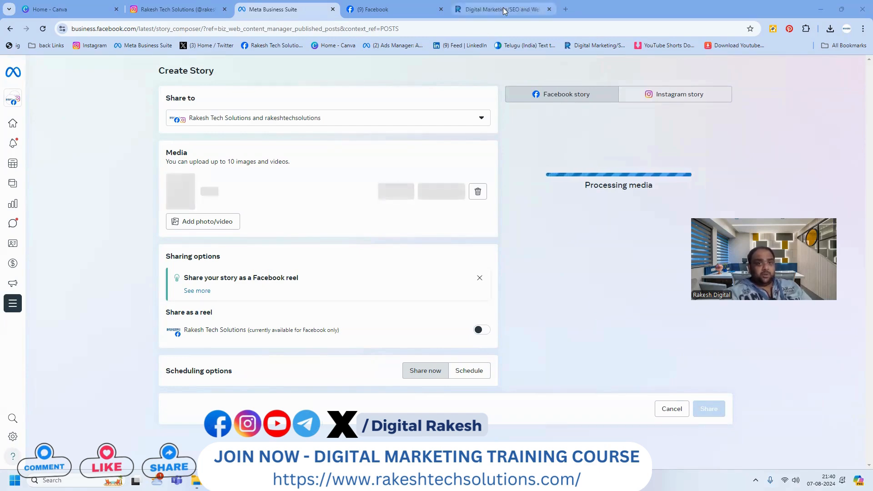
pyautogui.click(502, 9)
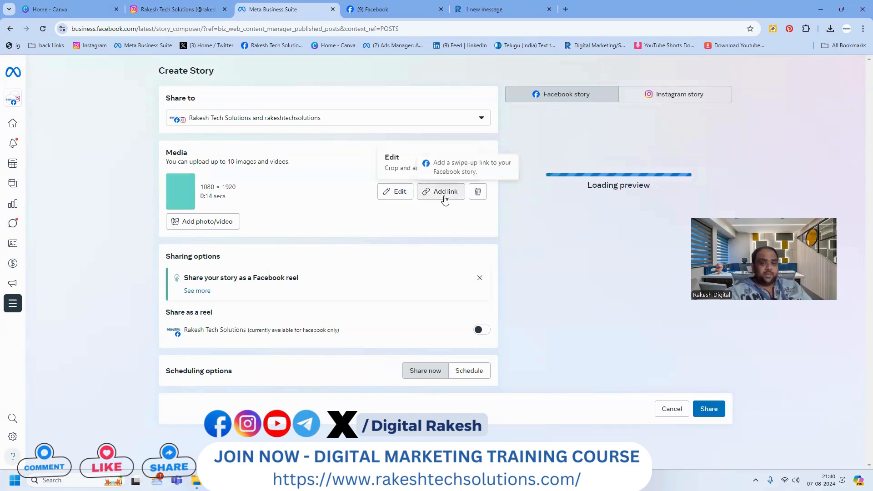
pyautogui.click(445, 191)
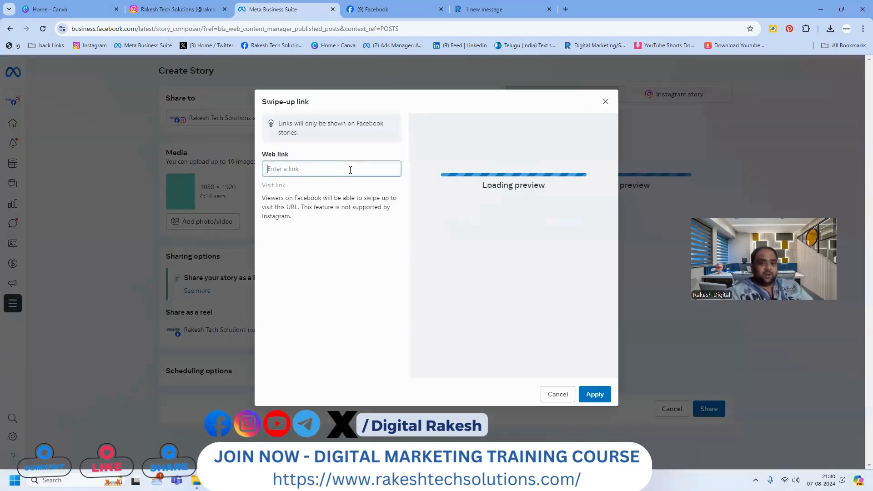
pyautogui.write('https://www.rakeshtechsolutions.com/')
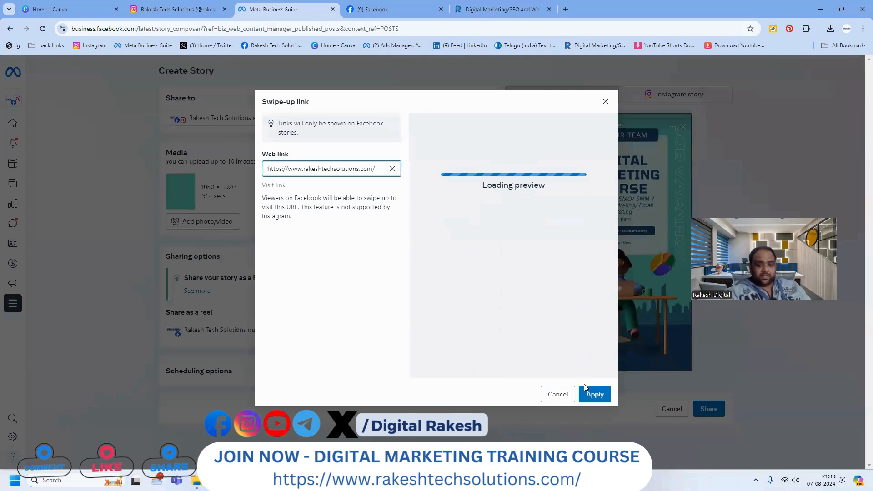
pyautogui.click(595, 394)
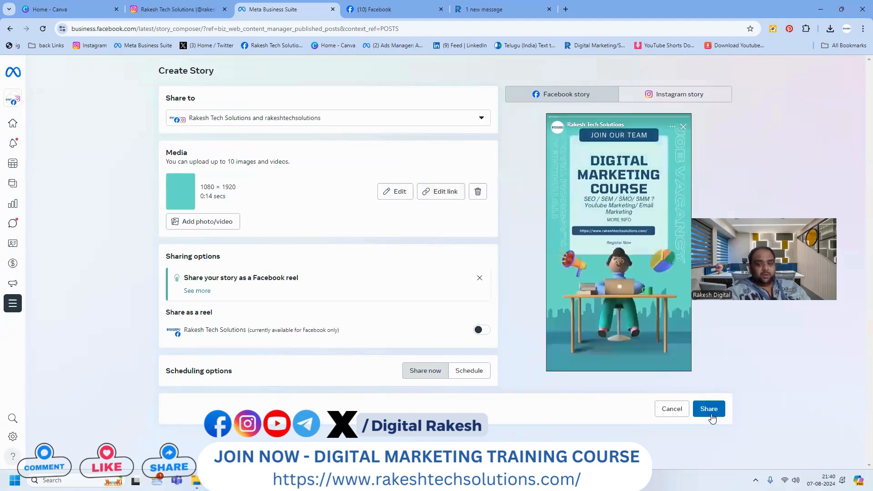
pyautogui.click(709, 409)
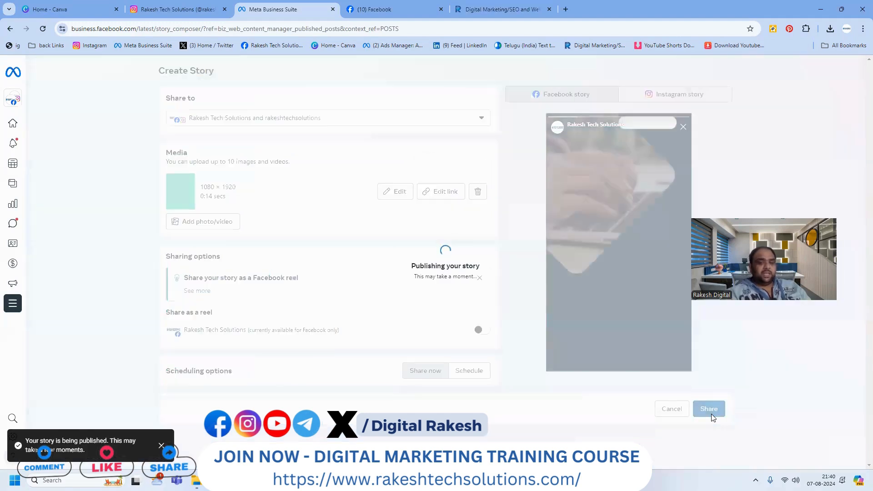
pyautogui.click(708, 409)
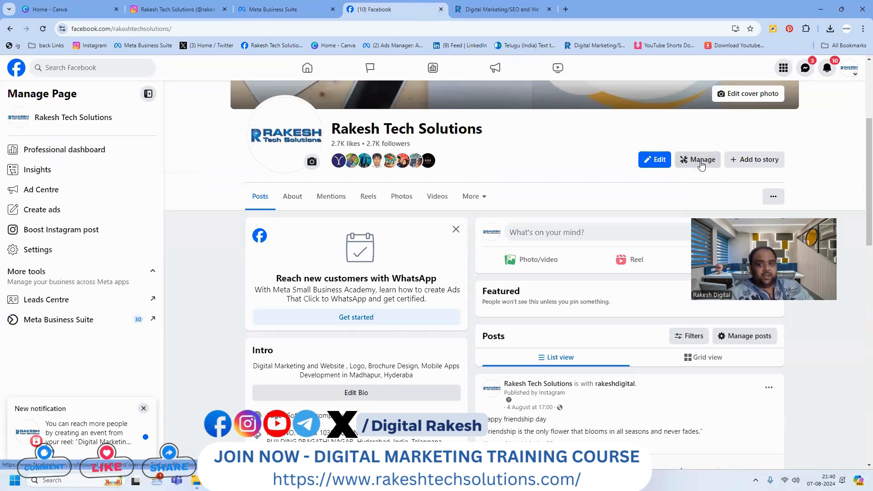
# - View the professional dashboard, home feed and Rakesh Tech Solutions page, then return to Planner
pyautogui.click(702, 159)
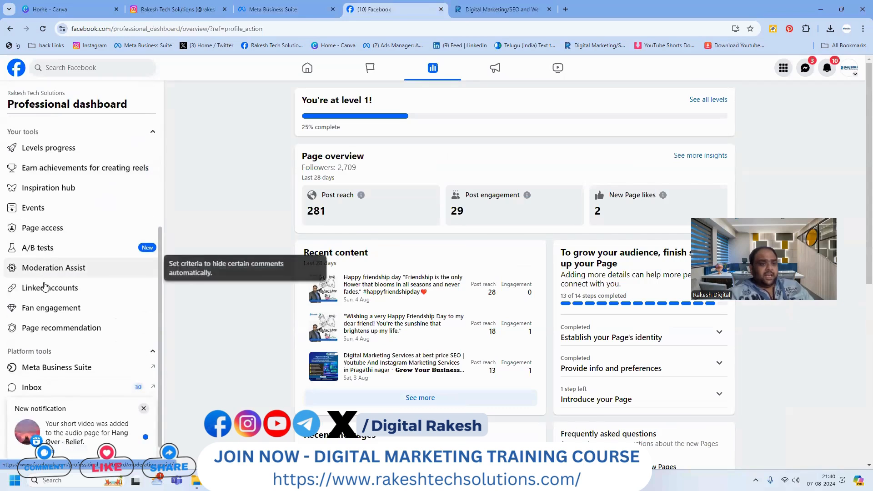
pyautogui.moveTo(49, 288)
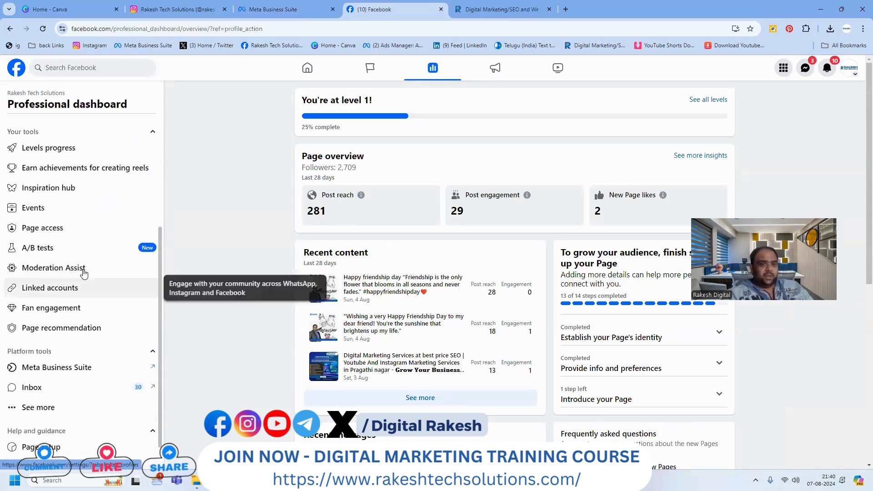
pyautogui.click(307, 68)
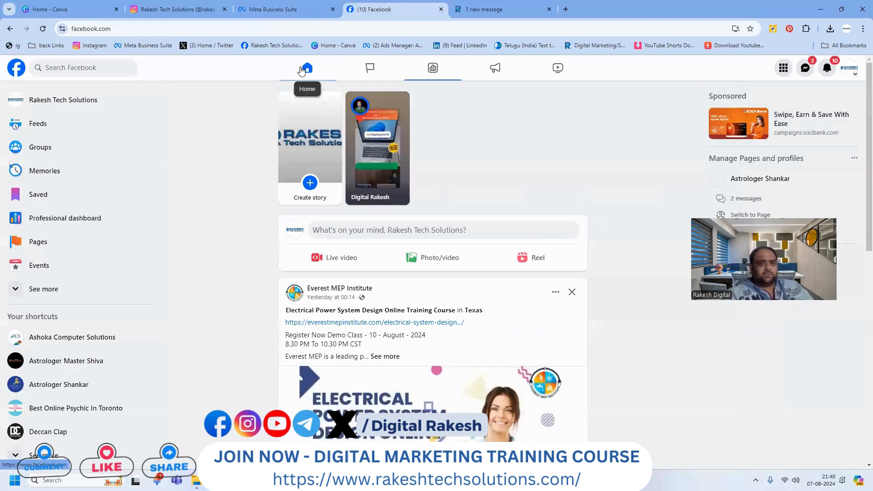
pyautogui.click(63, 99)
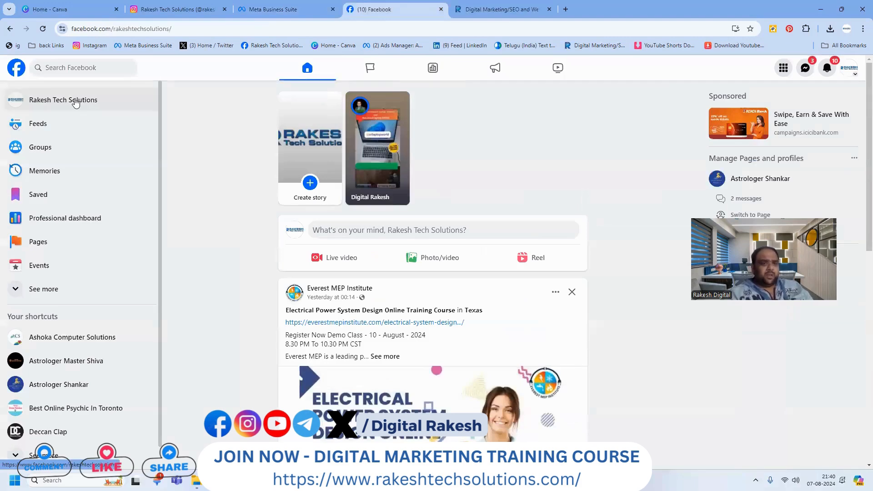
pyautogui.click(273, 10)
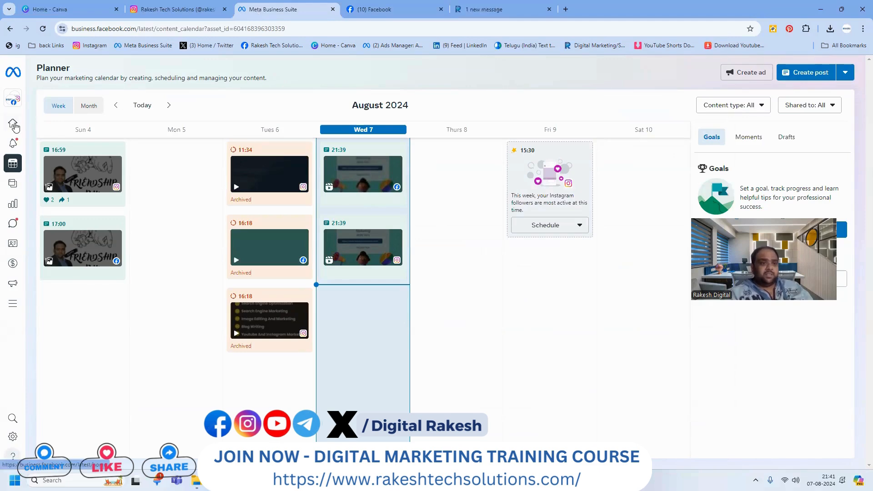
# - Revisit Business Suite Home, then switch to the Digital Rakesh YouTube channel's videos
pyautogui.click(13, 123)
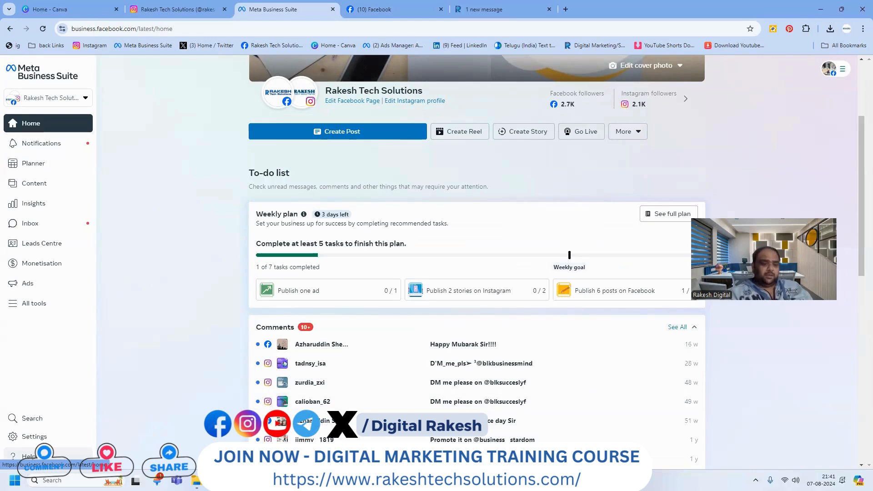
pyautogui.click(285, 9)
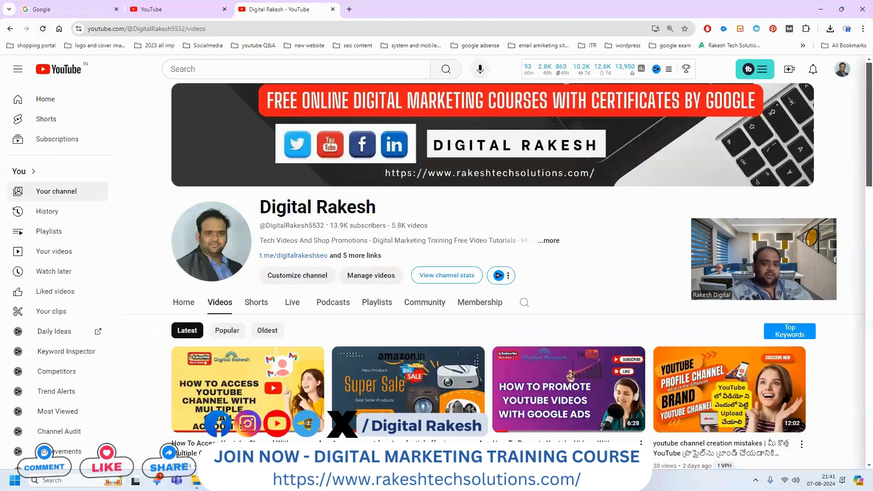